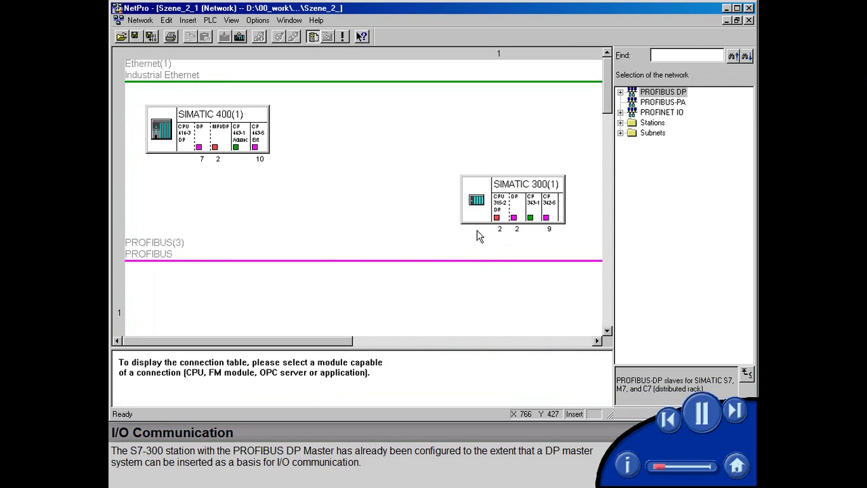
Bring up the context menu on the SIMATIC 300(1) station's DP interface.
{"action": "left_click", "coordinate": [518, 203]}
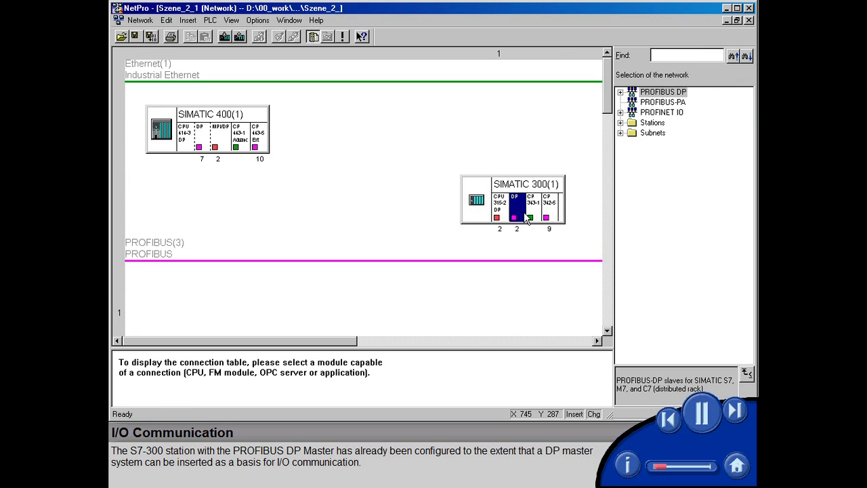
{"action": "right_click", "coordinate": [515, 217]}
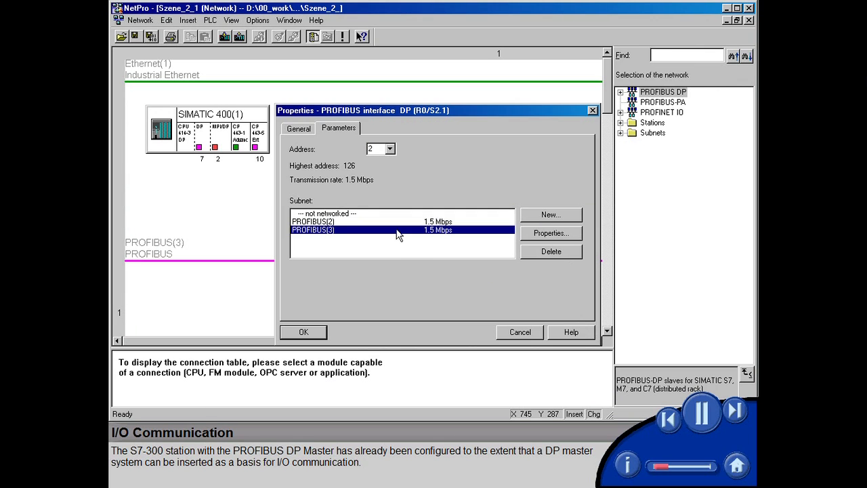
Confirm PROFIBUS(3) for the interface and attach the C-8DI slave at address 1.
{"action": "left_click", "coordinate": [303, 332]}
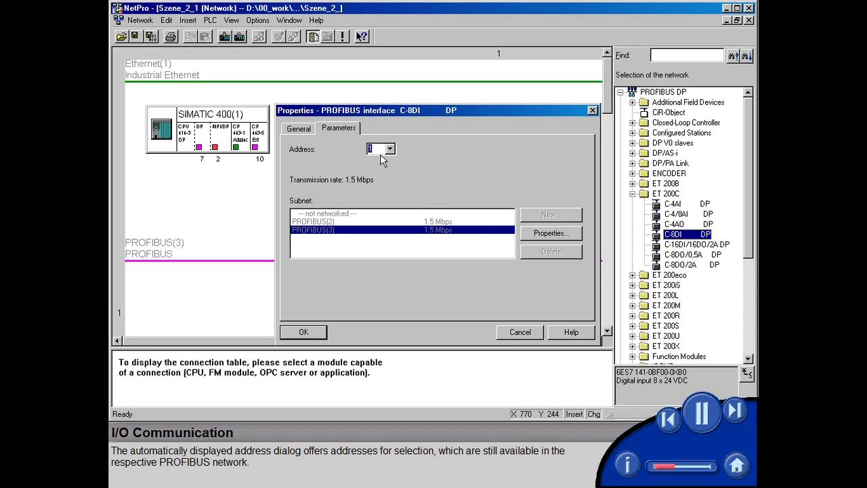
{"action": "left_click", "coordinate": [391, 149]}
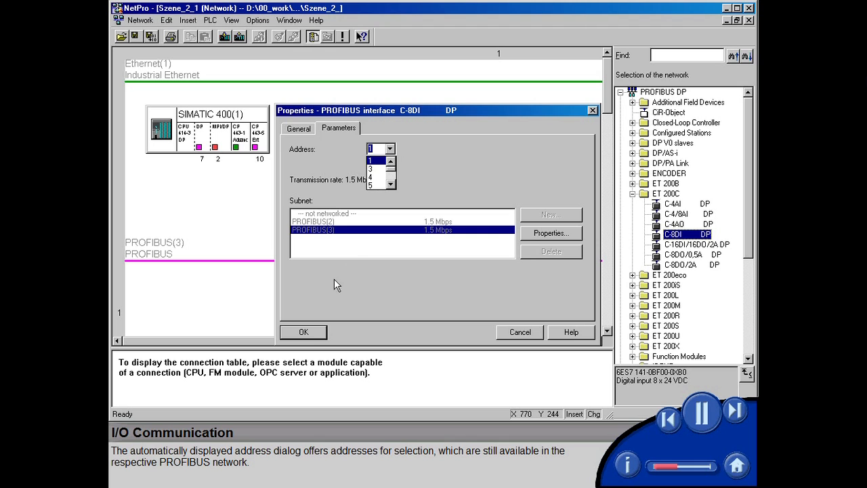
{"action": "left_click", "coordinate": [304, 332]}
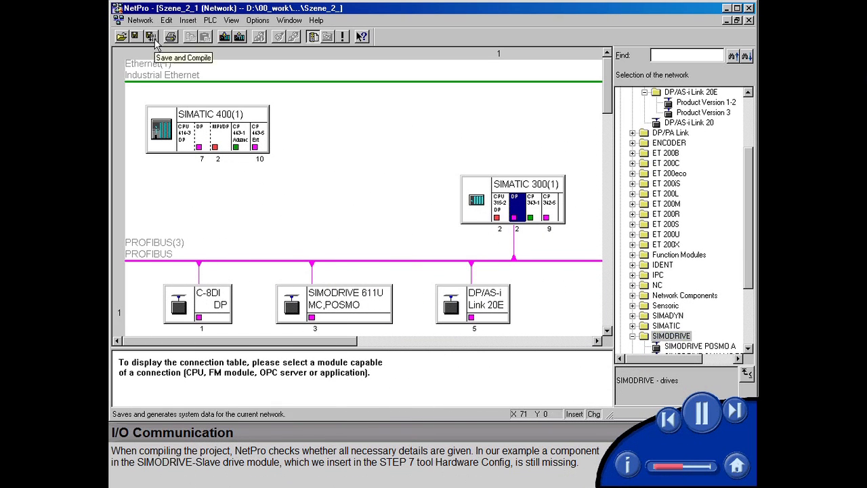
Run Save and Compile, revealing that the DP slave at address 3 has no module.
{"action": "left_click", "coordinate": [149, 37]}
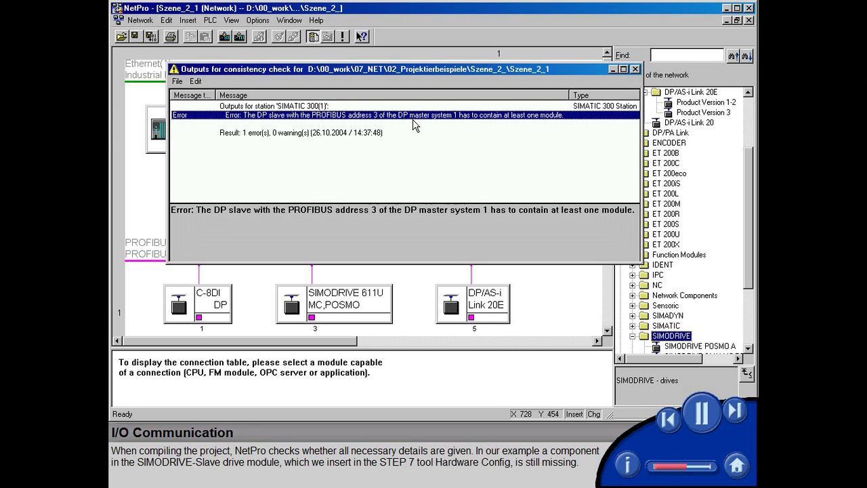
{"action": "mouse_move", "coordinate": [436, 120]}
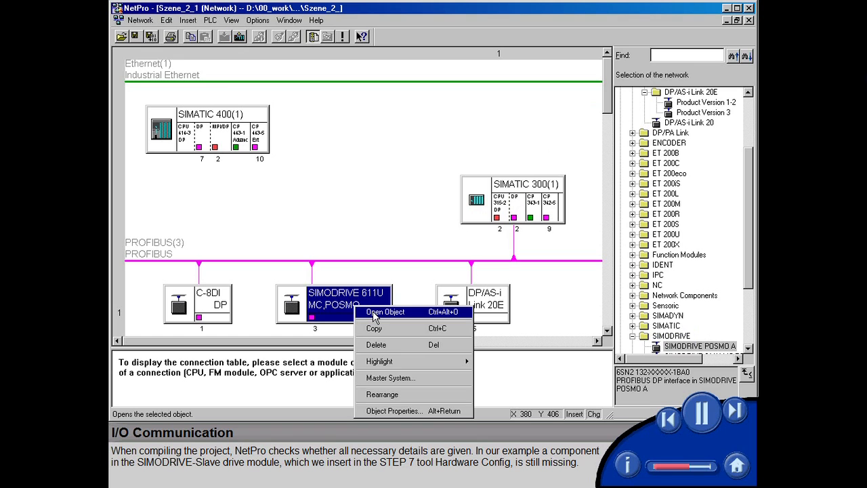
In HW Config, insert the 1-axis PZD-6/6 (PPO 4) module into the SIMODRIVE 611U slave.
{"action": "left_click", "coordinate": [385, 312]}
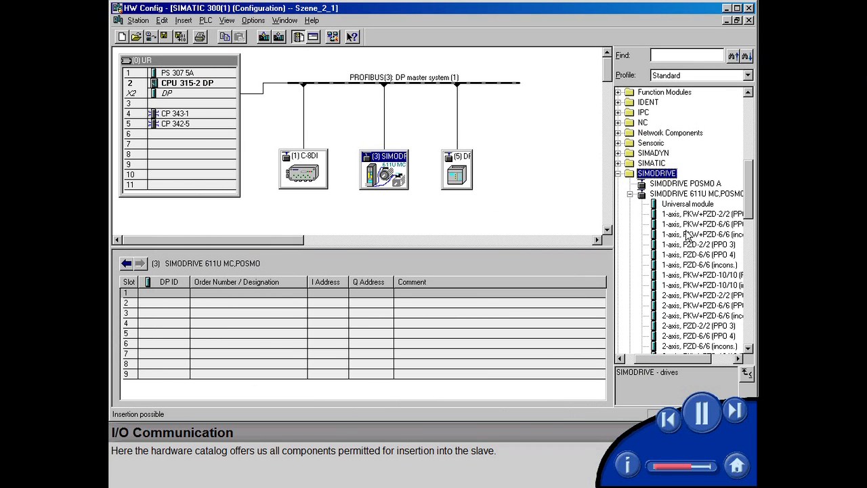
{"action": "left_click", "coordinate": [698, 254]}
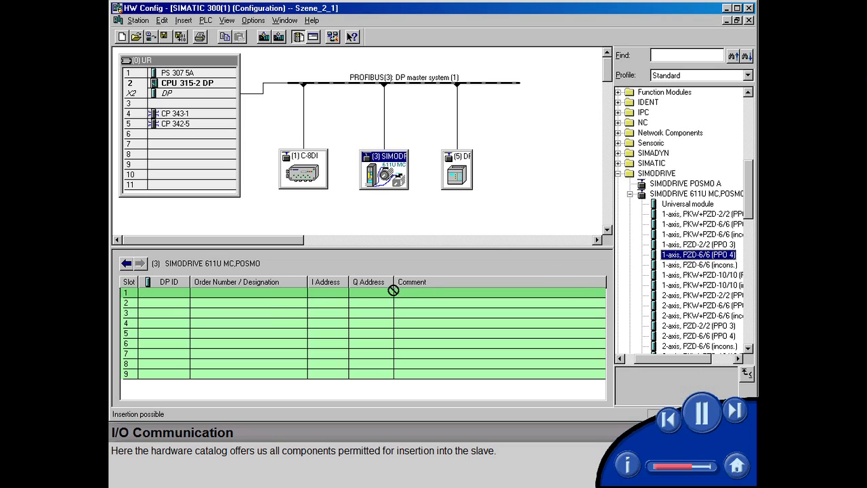
{"action": "double_click", "coordinate": [697, 255]}
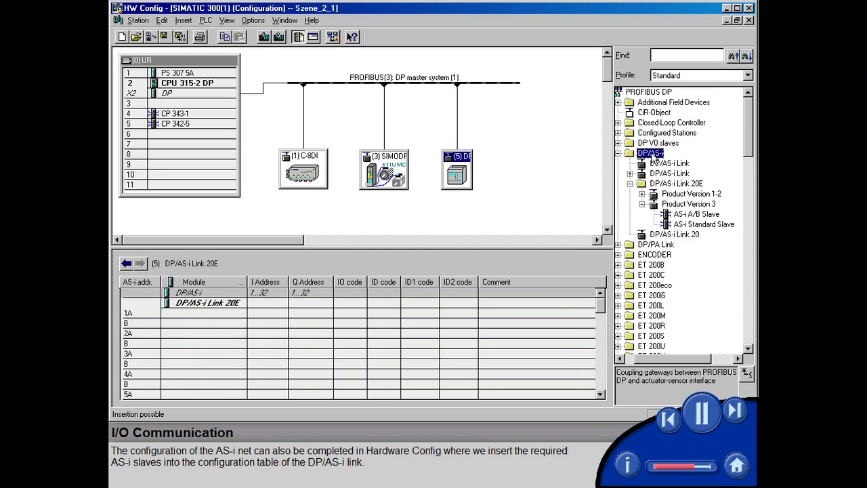
Browse the AS-i slave catalog for the DP/AS-i Link 20E and check the Options menu.
{"action": "left_click", "coordinate": [695, 215]}
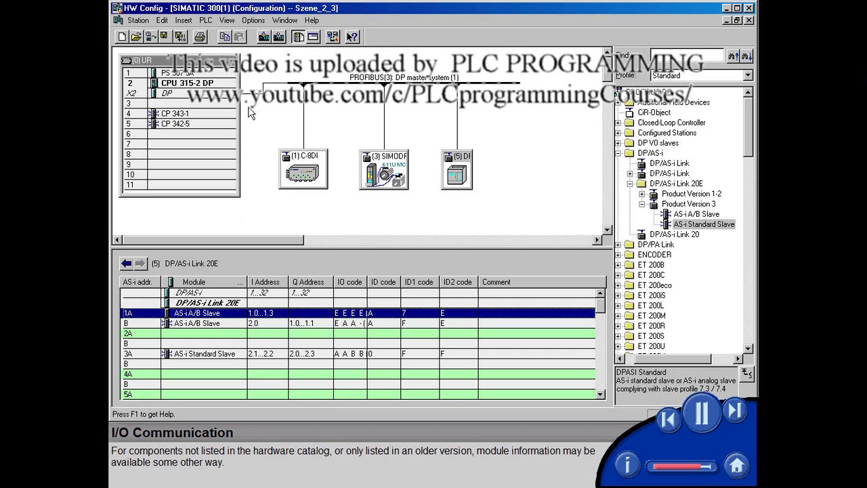
{"action": "left_click", "coordinate": [254, 20]}
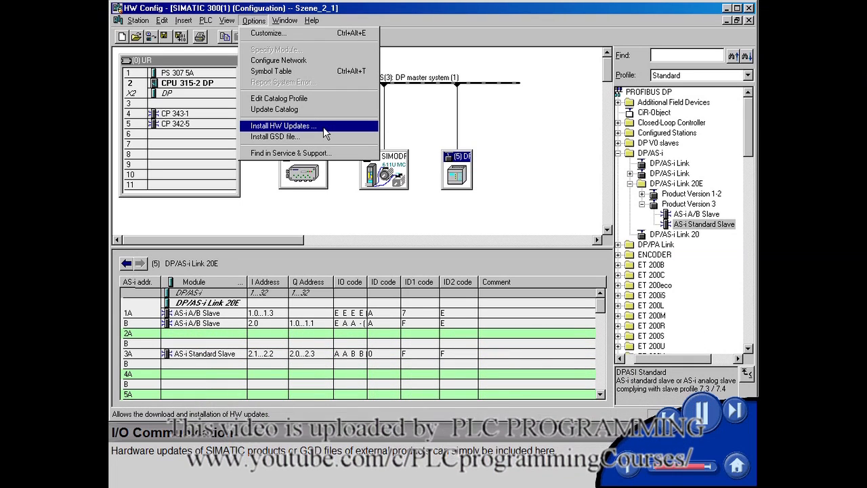
{"action": "mouse_move", "coordinate": [274, 136]}
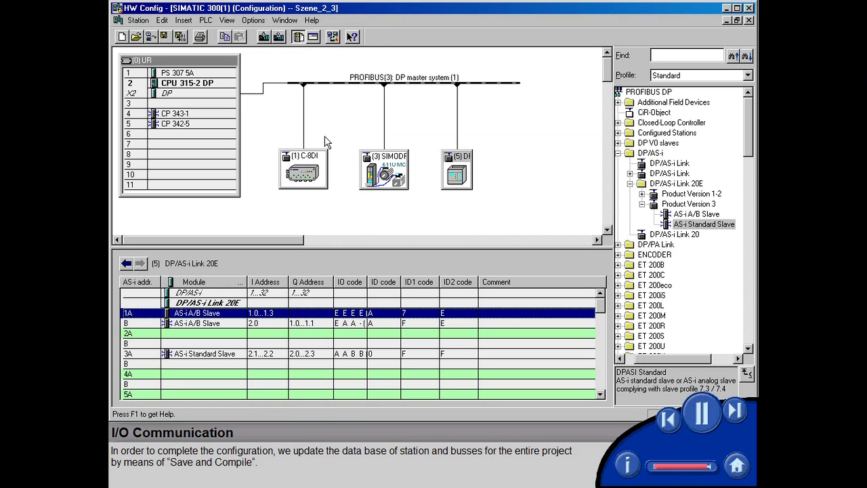
{"action": "mouse_move", "coordinate": [296, 120]}
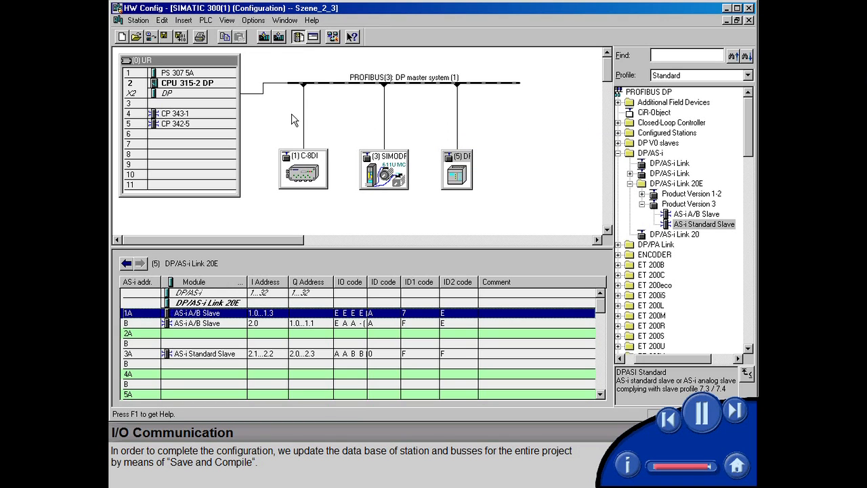